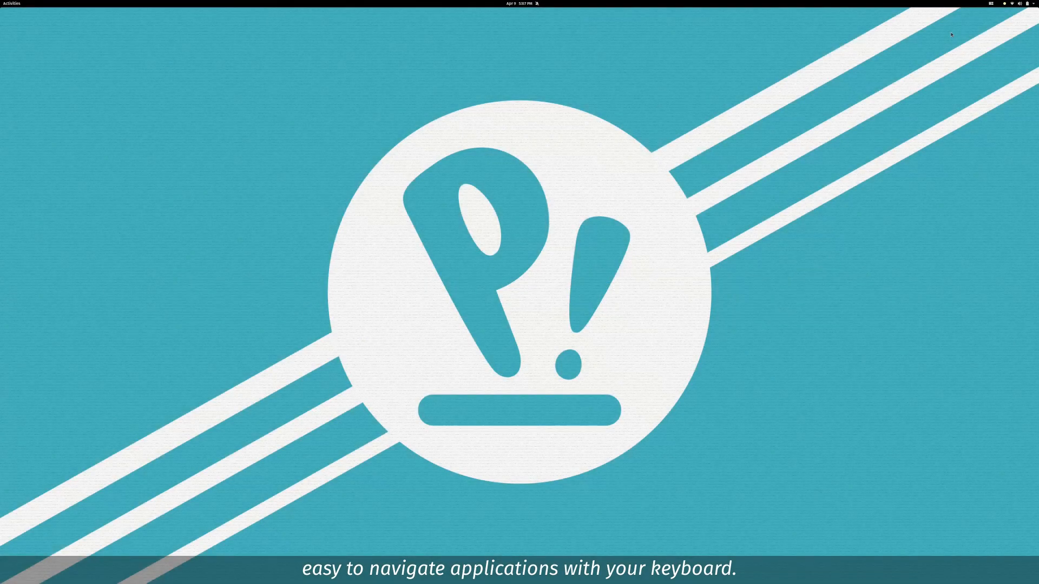
Step: Turn on Tile Windows and Show Active Hint from the top-bar tiling menu
click(943, 8)
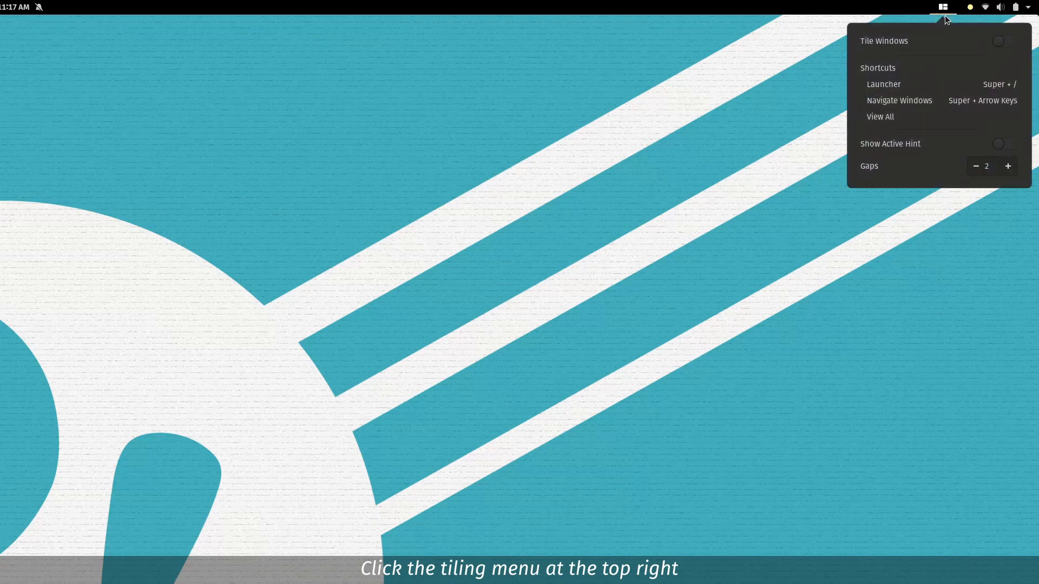
click(942, 8)
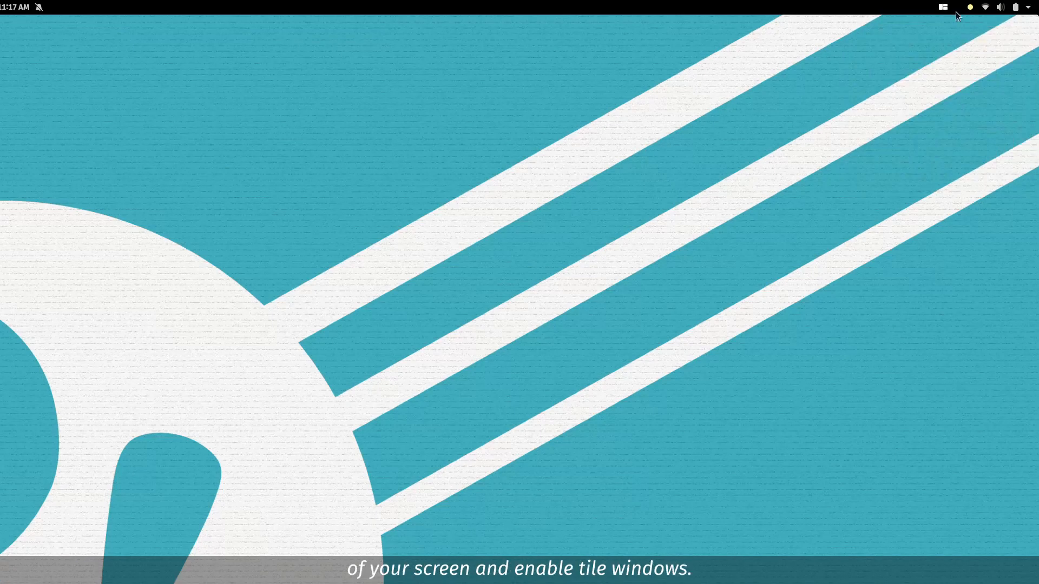
click(943, 8)
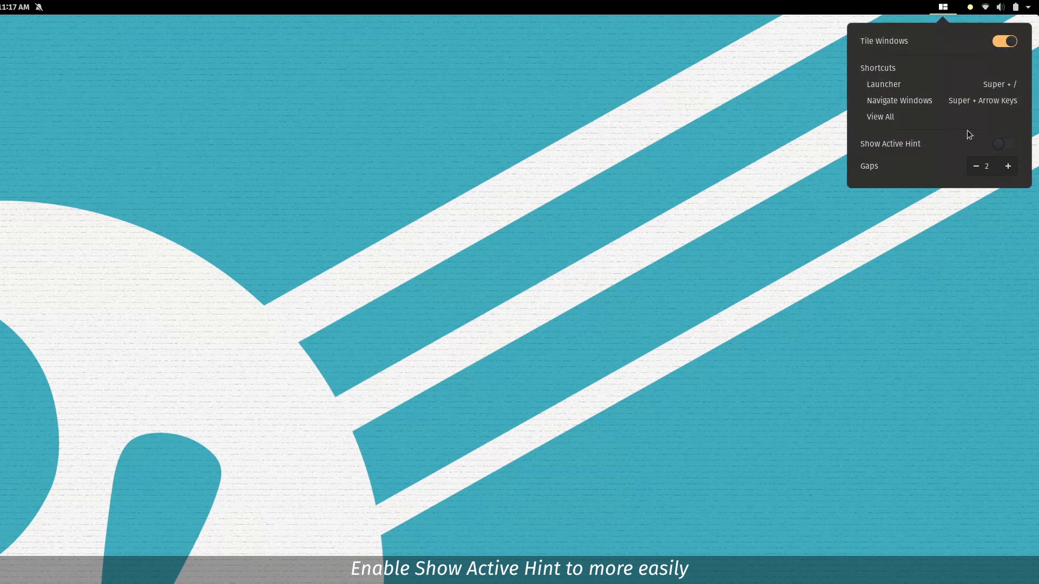
click(1002, 144)
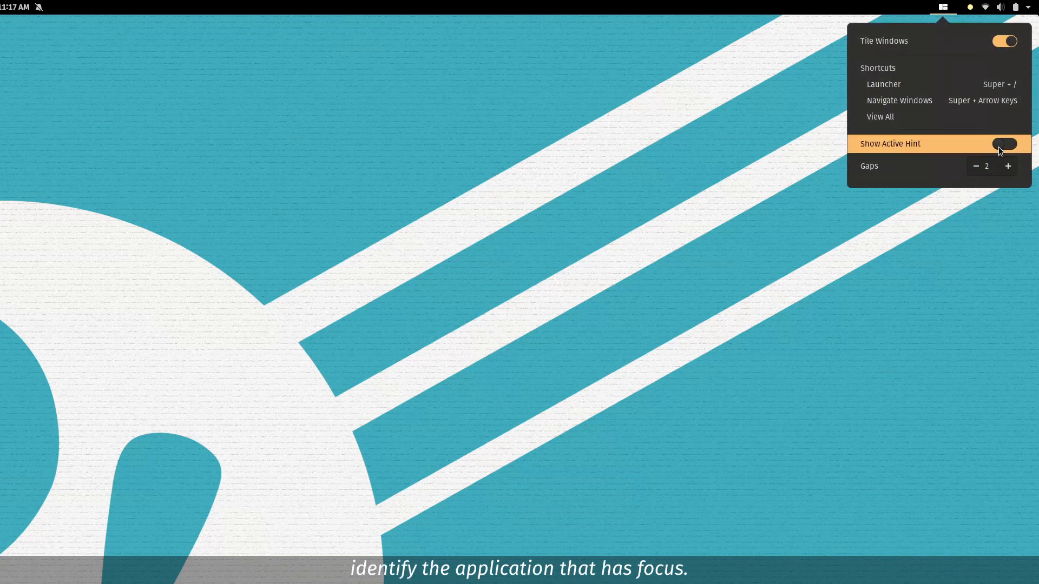
click(944, 8)
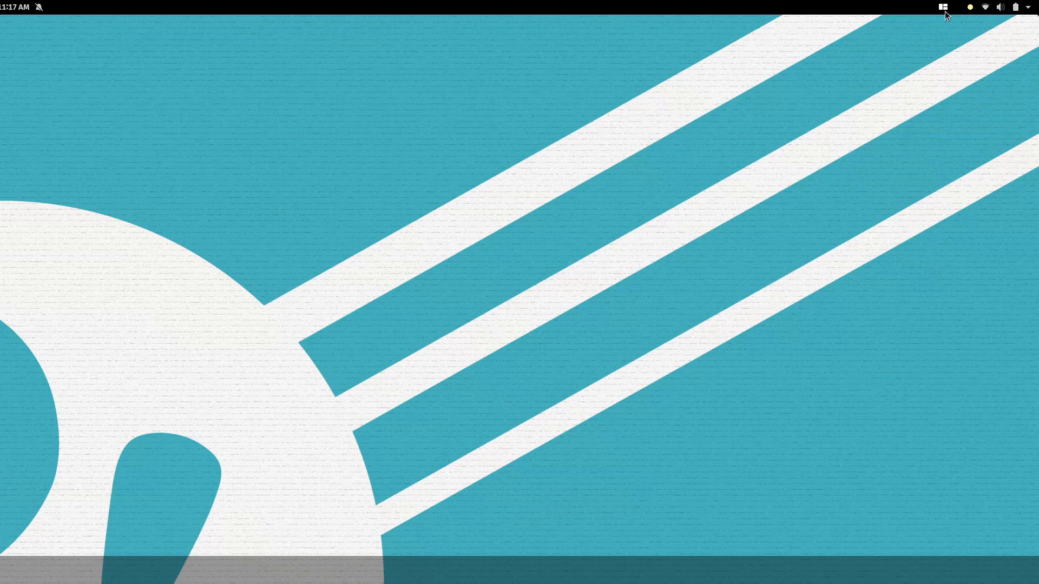
click(944, 7)
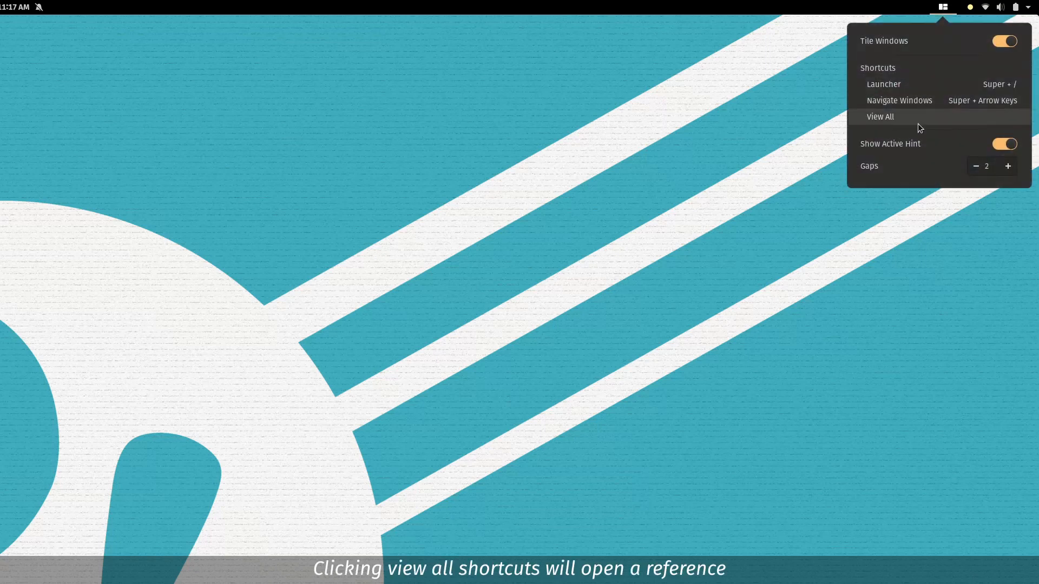
click(880, 117)
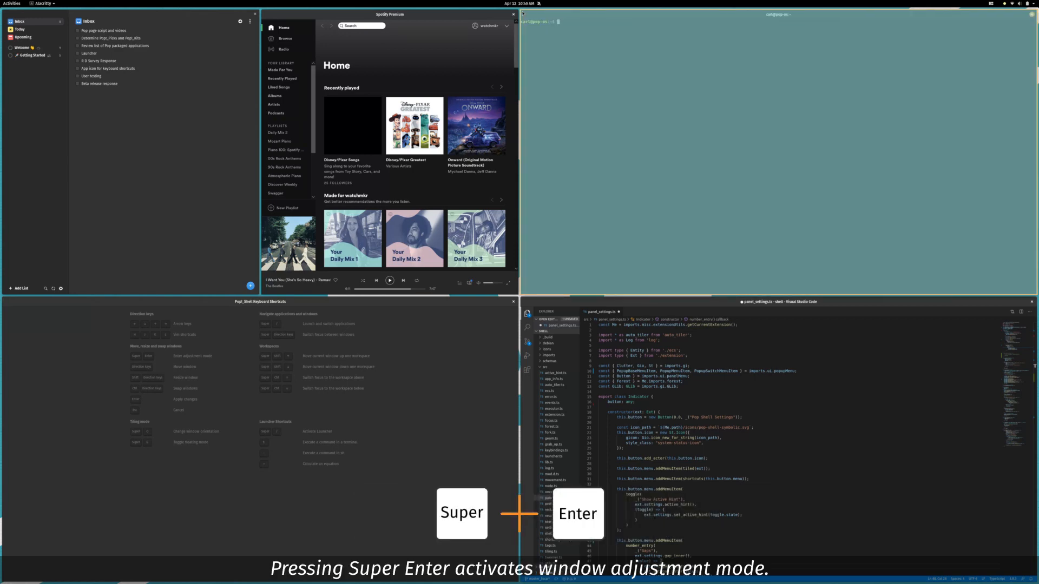
Step: Begin moving the focused terminal window left within the tiled grid in adjustment mode
key(Left)
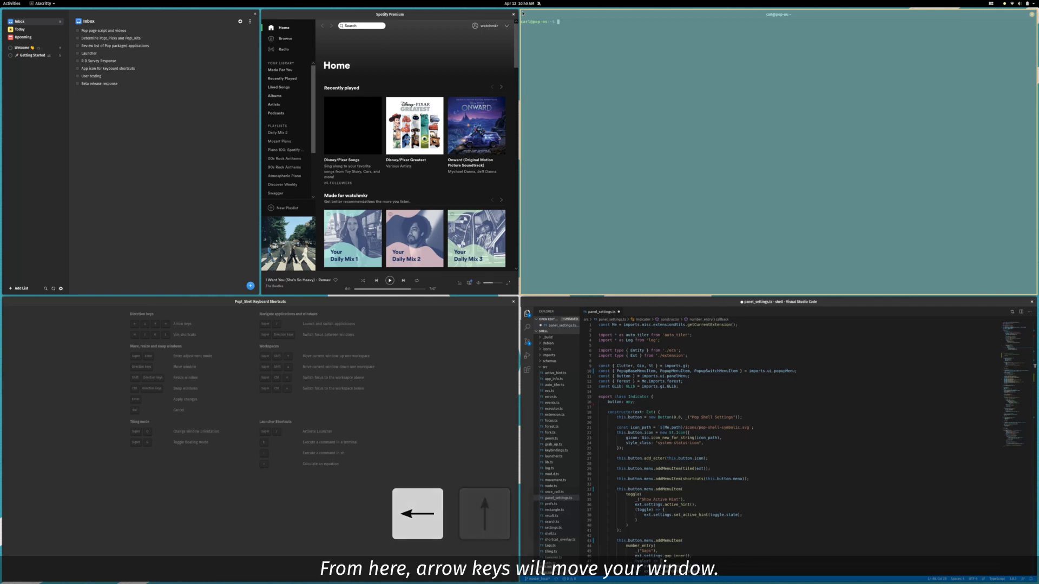